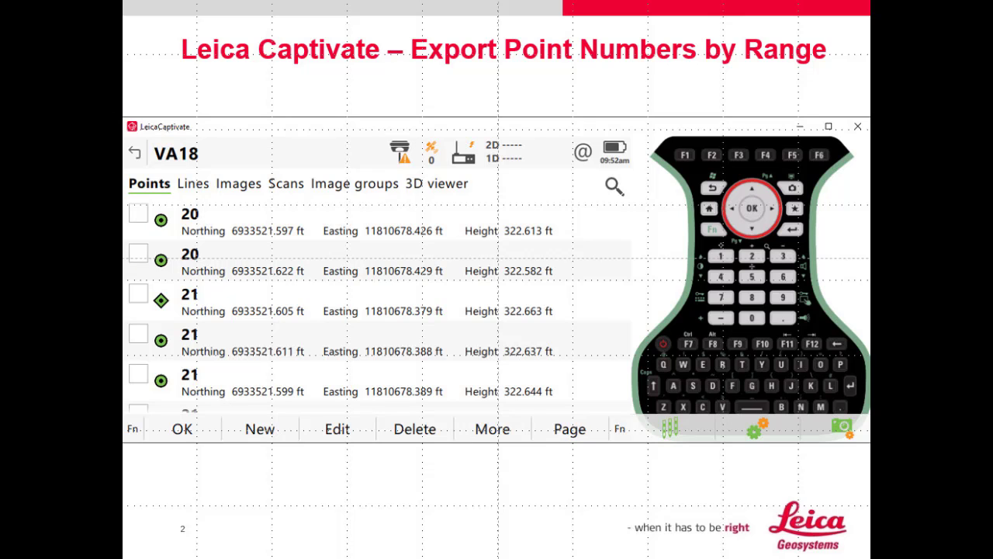
Select the VA18 job on the home screen to show its action menu
{"action": "left_click", "coordinate": [134, 153]}
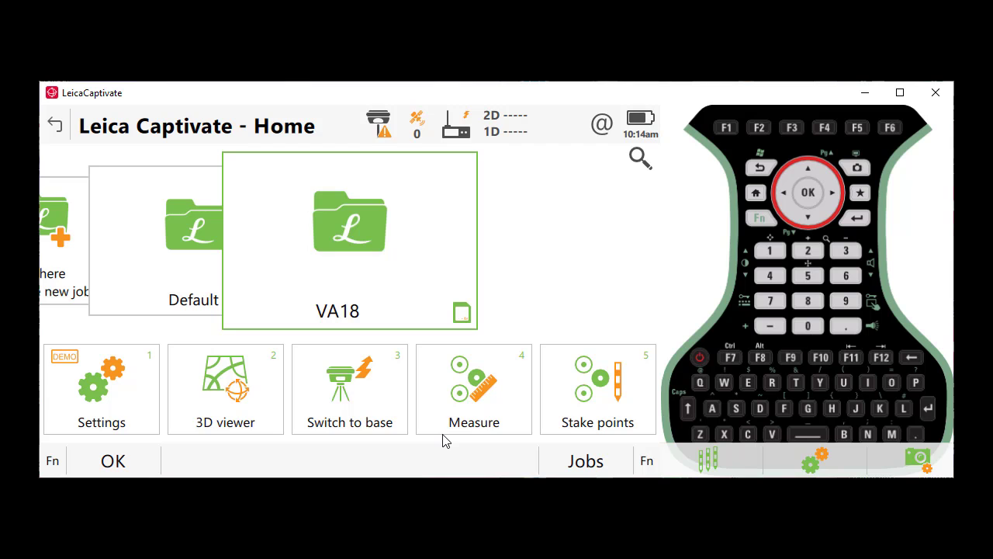
{"action": "mouse_move", "coordinate": [416, 432]}
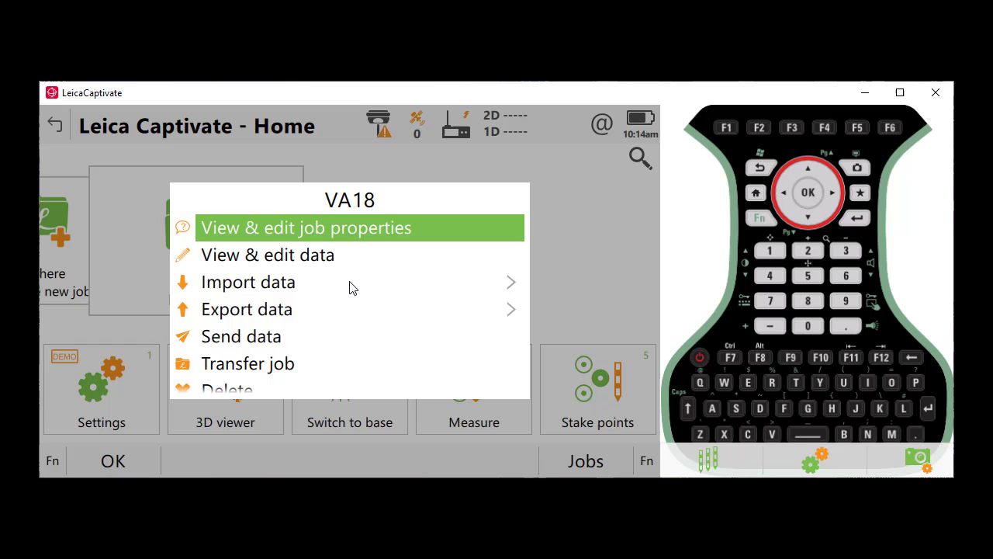
Enter the point Sort & Filter settings for the VA18 job
{"action": "left_click", "coordinate": [247, 309]}
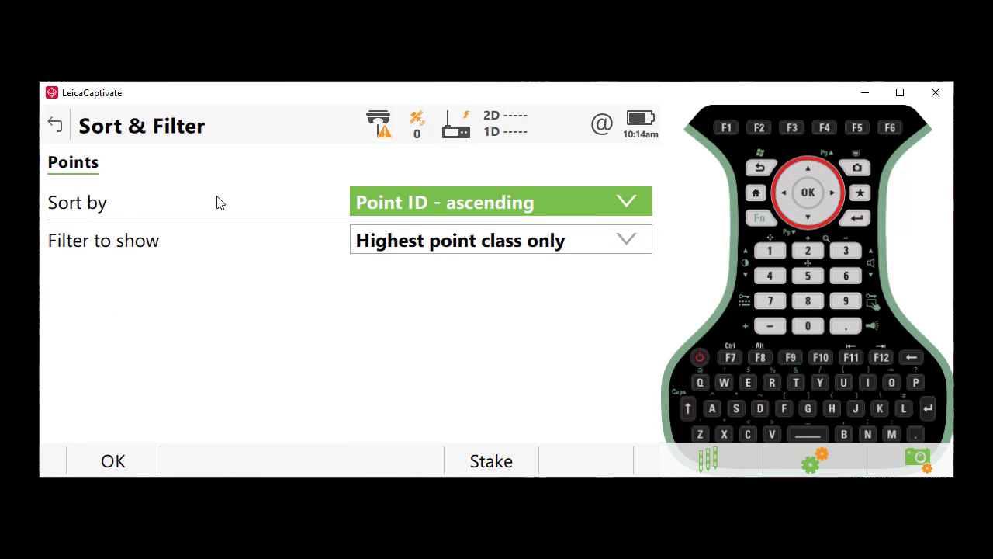
{"action": "mouse_move", "coordinate": [494, 199]}
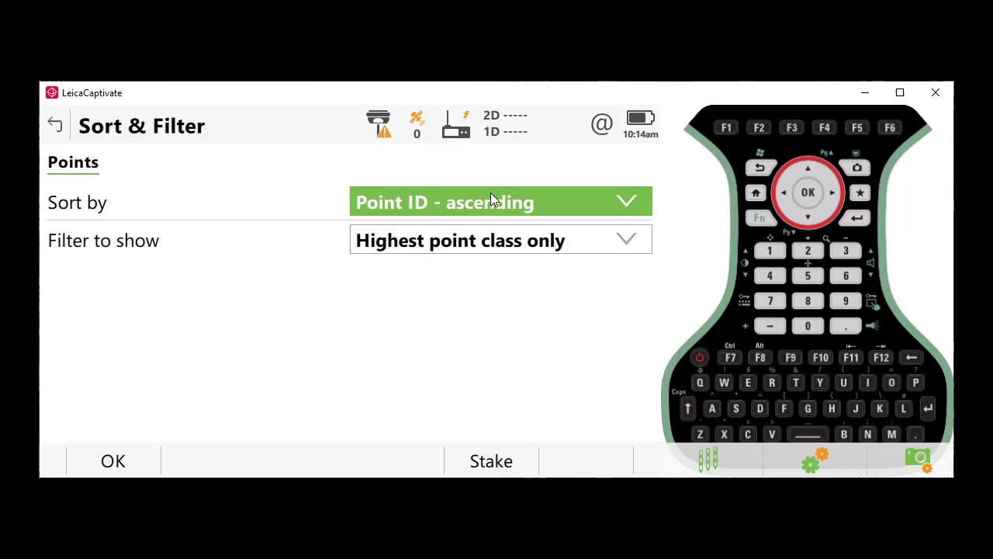
{"action": "mouse_move", "coordinate": [248, 278]}
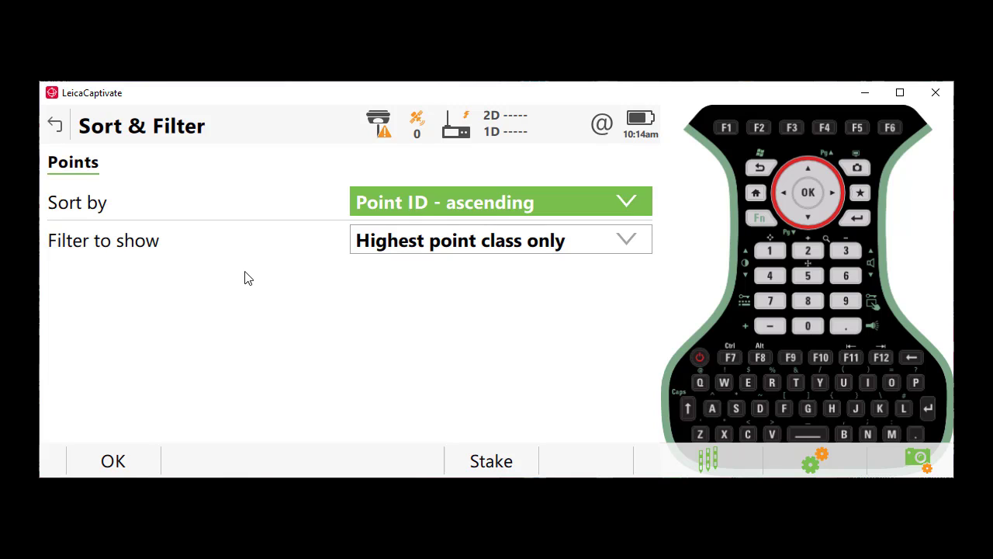
{"action": "mouse_move", "coordinate": [477, 248]}
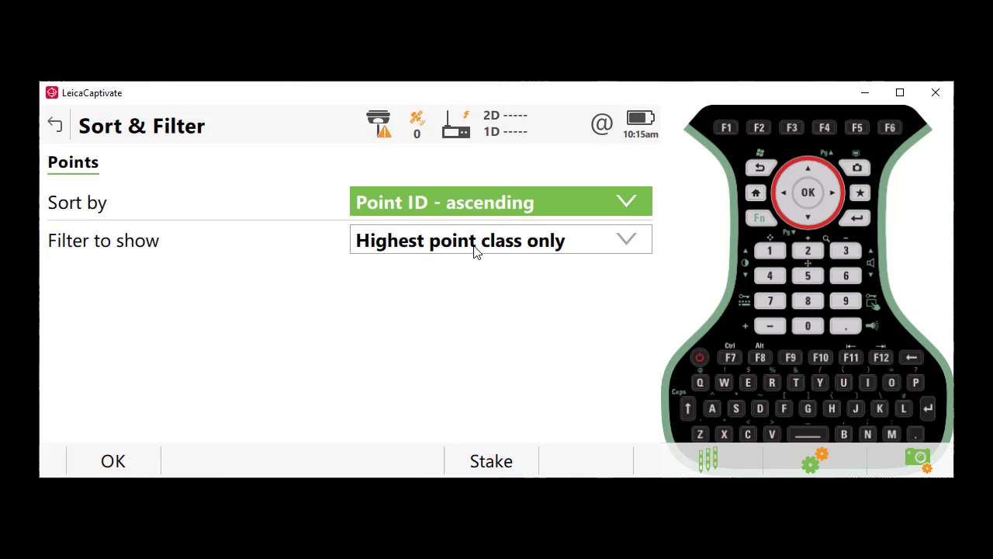
{"action": "mouse_move", "coordinate": [209, 471]}
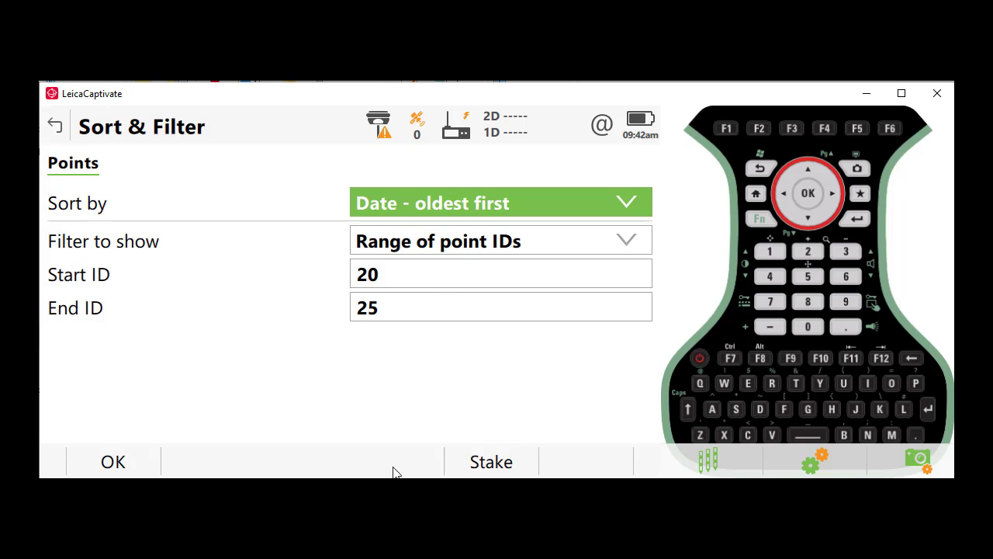
{"action": "mouse_move", "coordinate": [329, 286]}
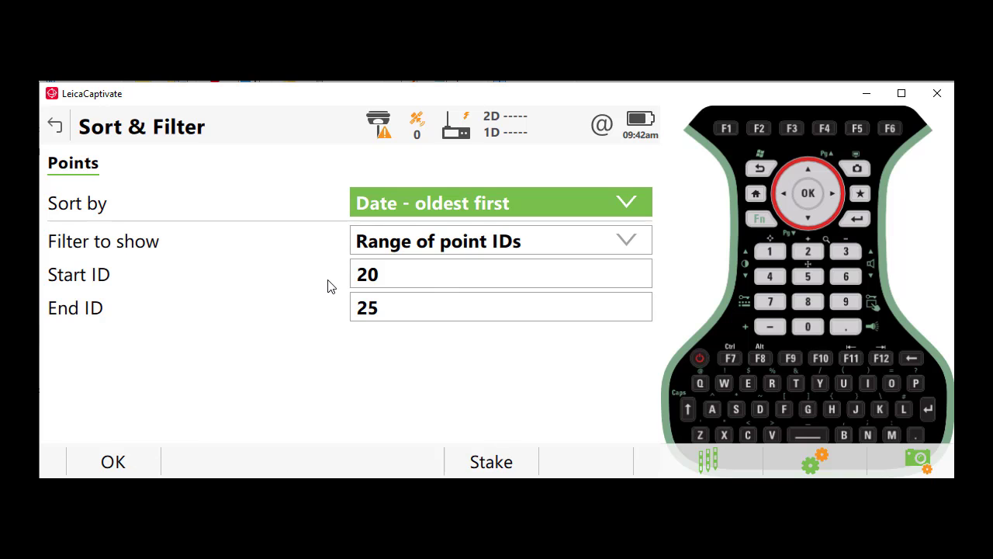
Edit the range's Start ID to 21 (End ID 25) and apply the point ID filter
{"action": "left_click", "coordinate": [500, 274]}
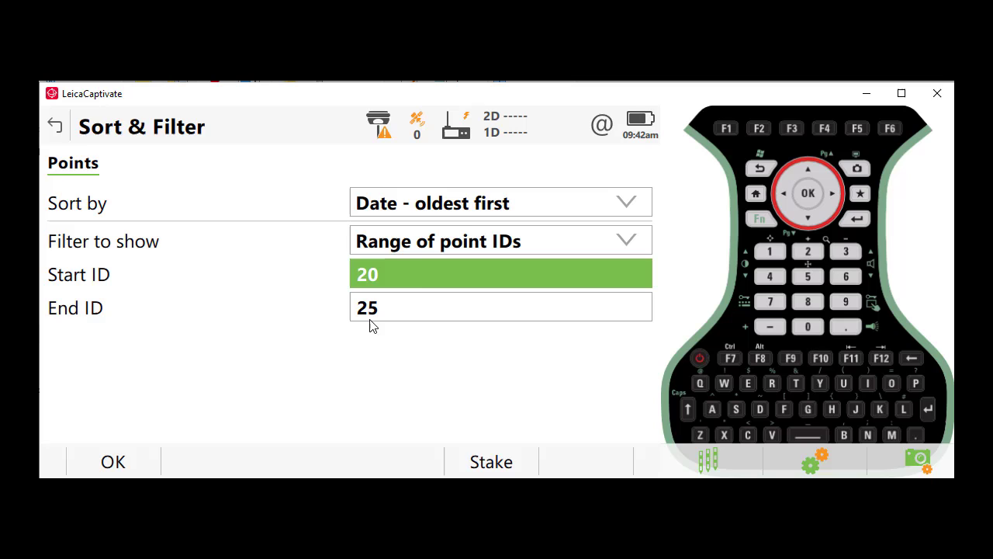
{"action": "left_click", "coordinate": [500, 273]}
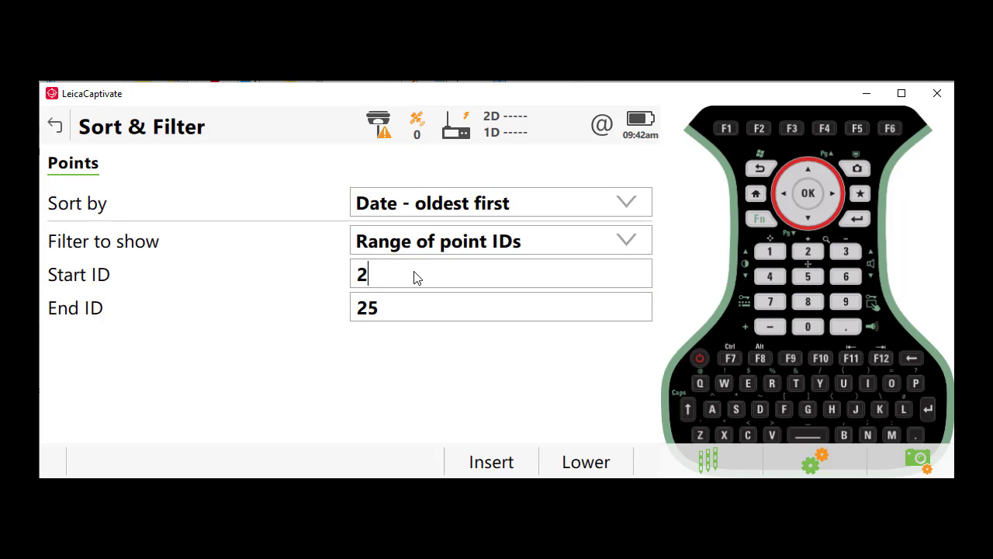
{"action": "type", "text": "1"}
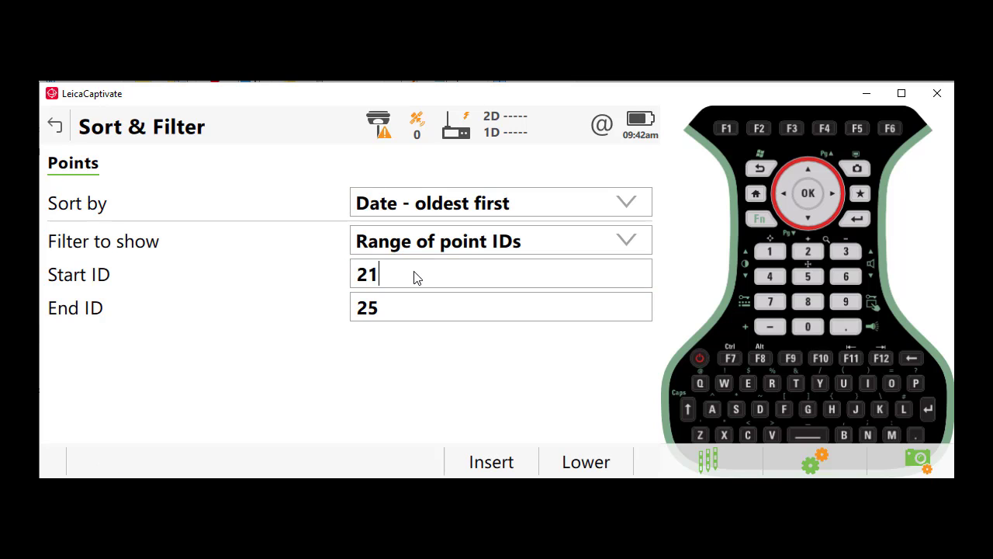
{"action": "left_click", "coordinate": [500, 307]}
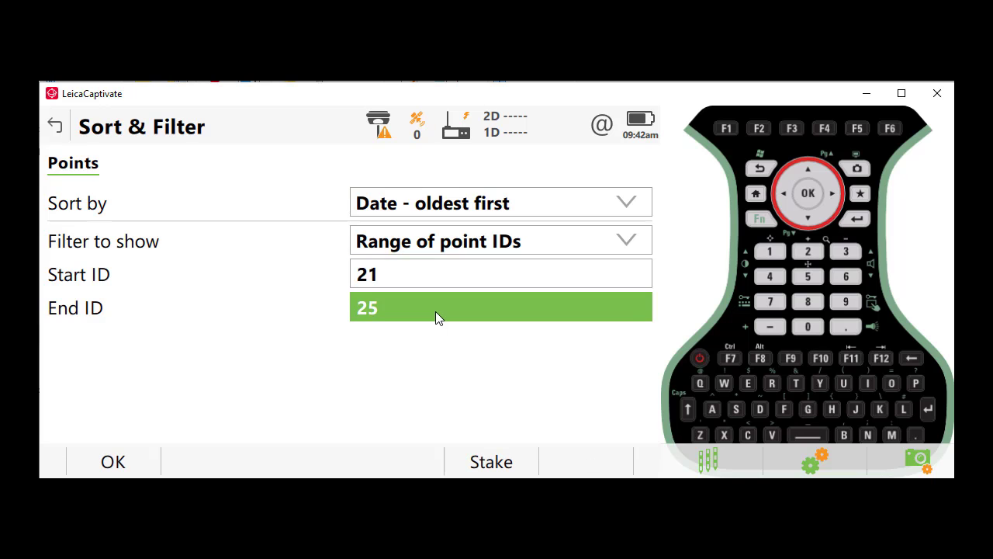
{"action": "mouse_move", "coordinate": [151, 463]}
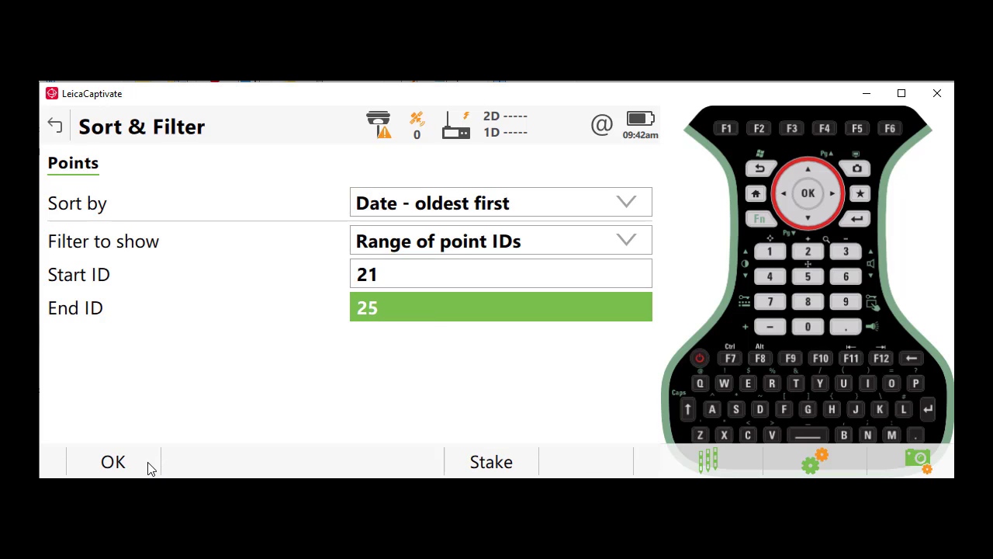
{"action": "left_click", "coordinate": [112, 461]}
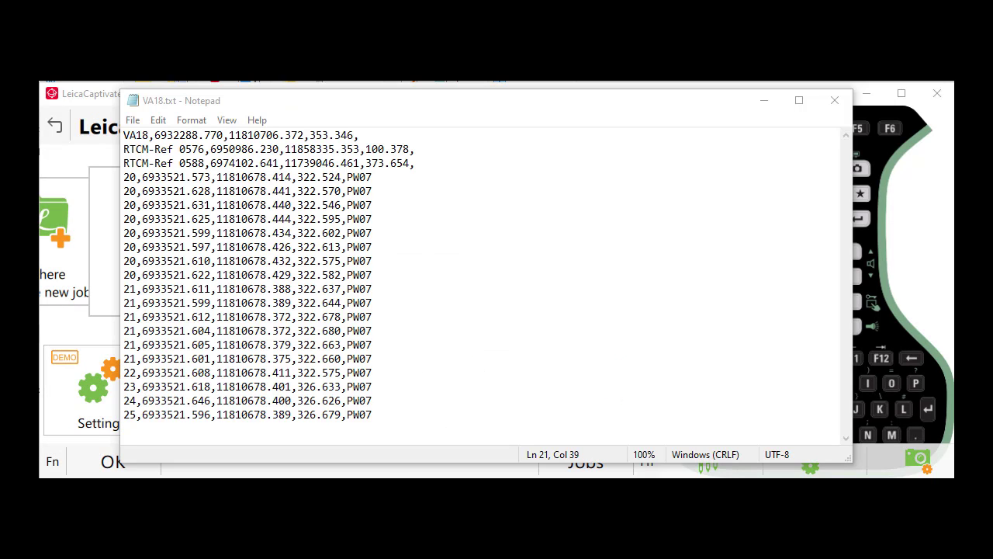
Return from the VA18.txt export in Notepad to the VA18 job menu
{"action": "left_click", "coordinate": [835, 99]}
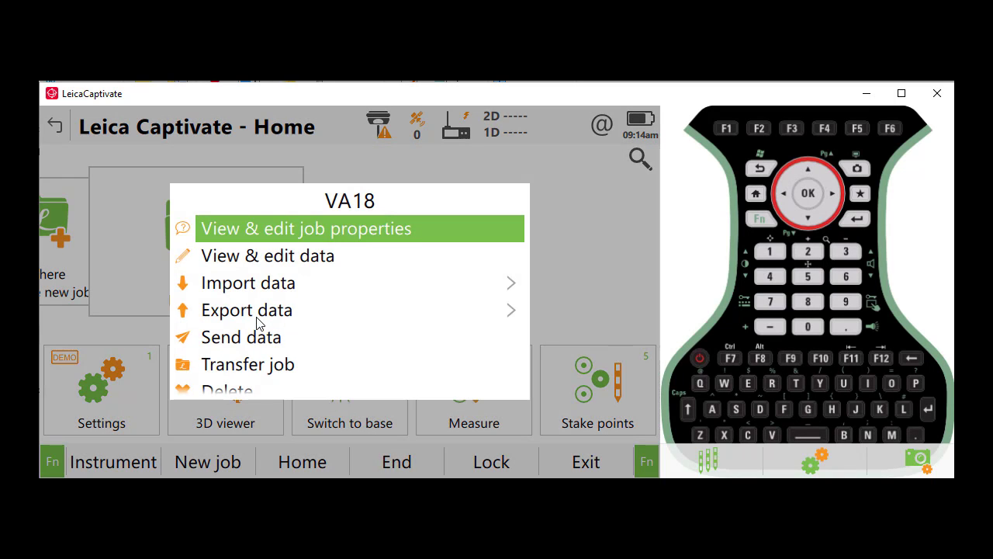
Choose ASCII export for VA18 and reach its sort and filter settings via Fn > Filter
{"action": "left_click", "coordinate": [245, 311]}
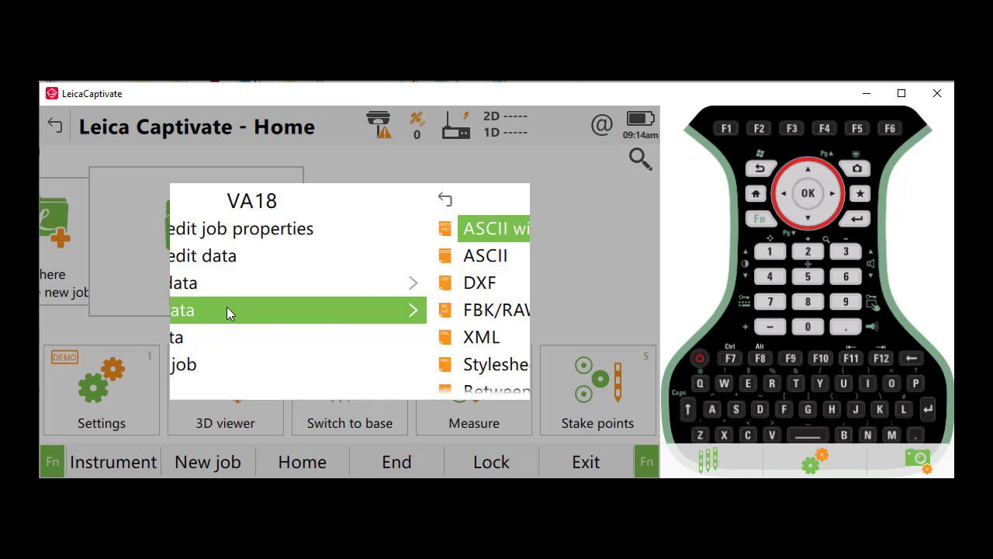
{"action": "left_click", "coordinate": [494, 228]}
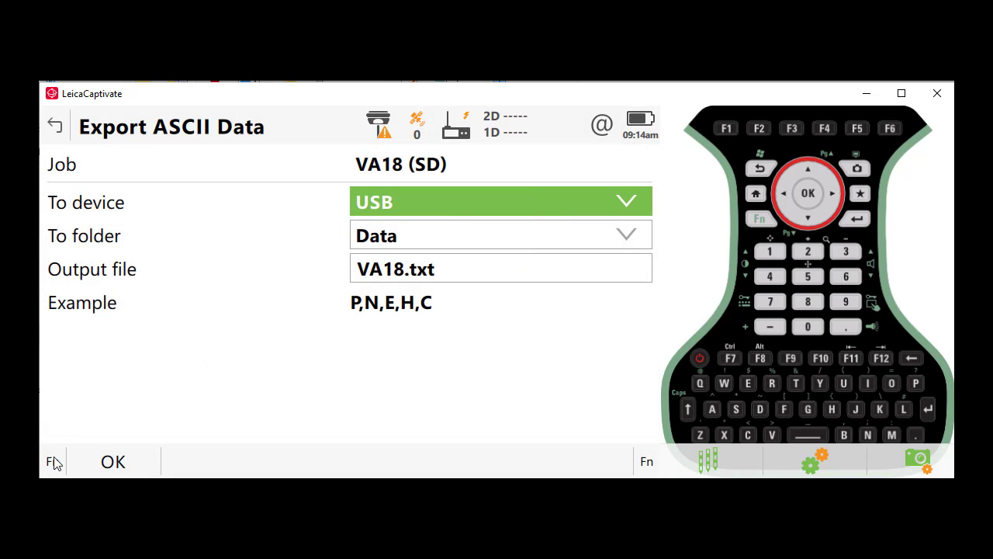
{"action": "left_click", "coordinate": [53, 461]}
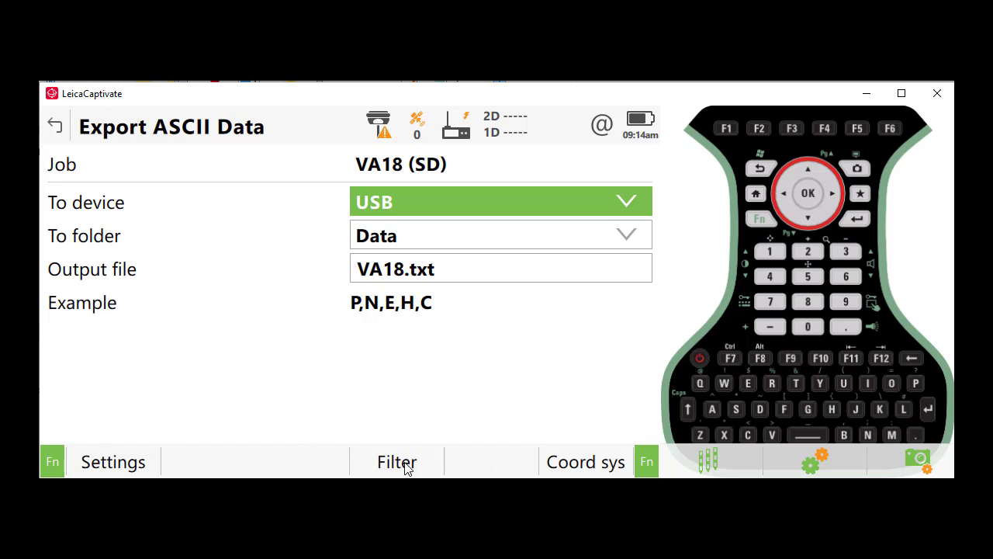
{"action": "left_click", "coordinate": [397, 463]}
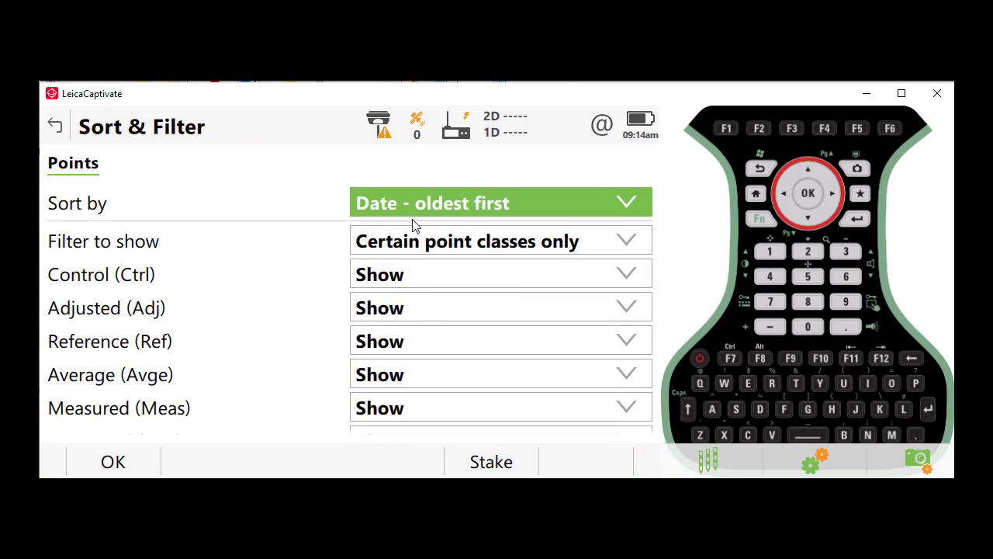
Keep filtering by point classes, set View to Highest triplet, and confirm
{"action": "left_click", "coordinate": [500, 241]}
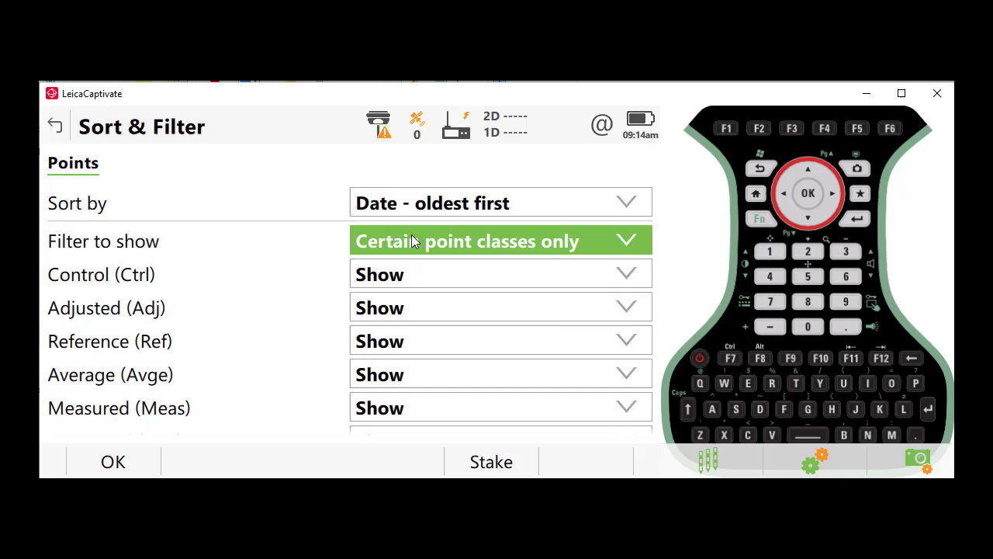
{"action": "left_click", "coordinate": [499, 240]}
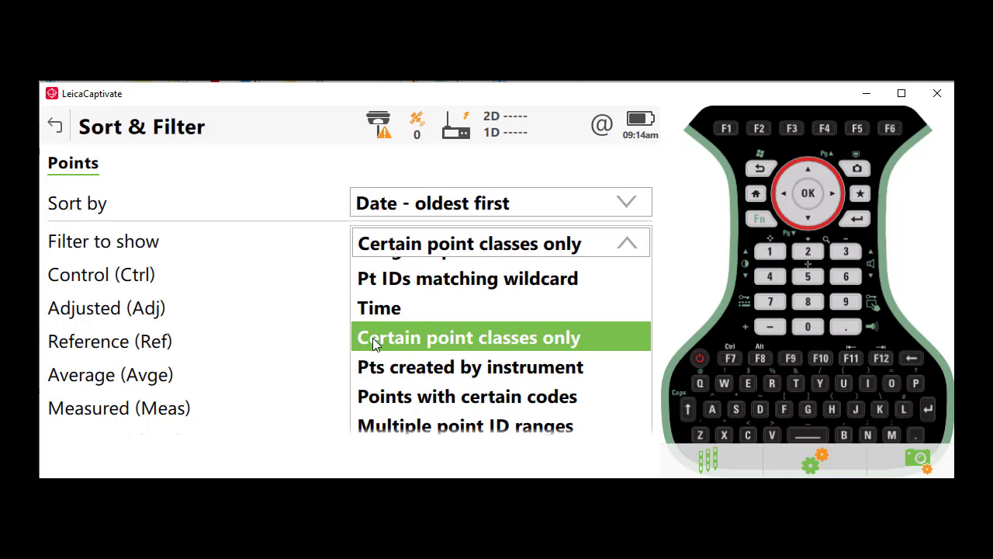
{"action": "mouse_move", "coordinate": [576, 342]}
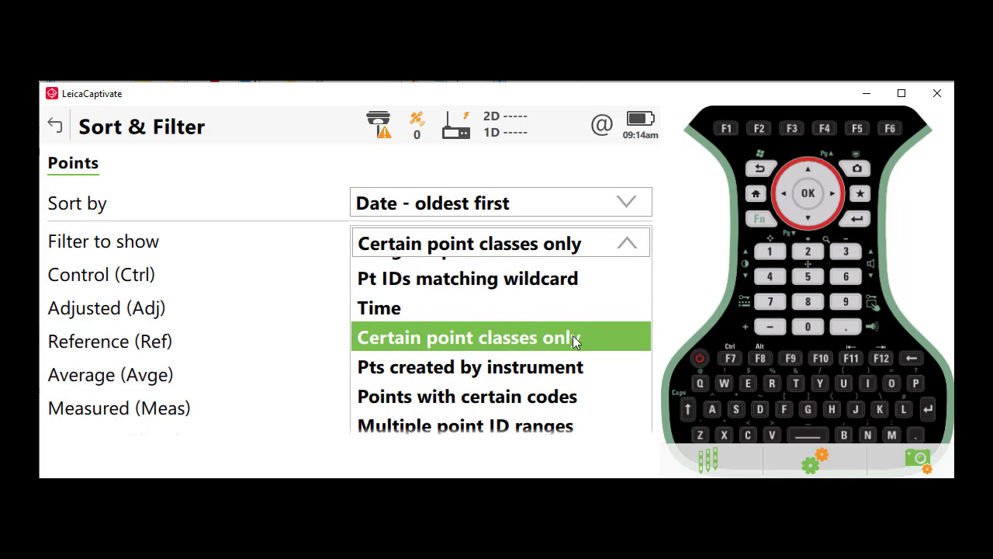
{"action": "left_click", "coordinate": [469, 336]}
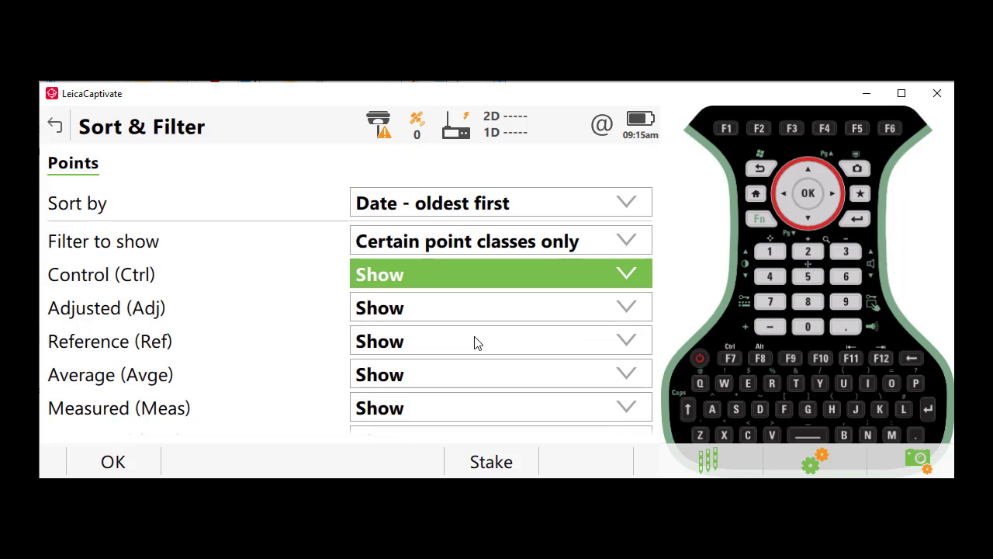
{"action": "scroll", "scroll_direction": "down", "scroll_amount": 3}
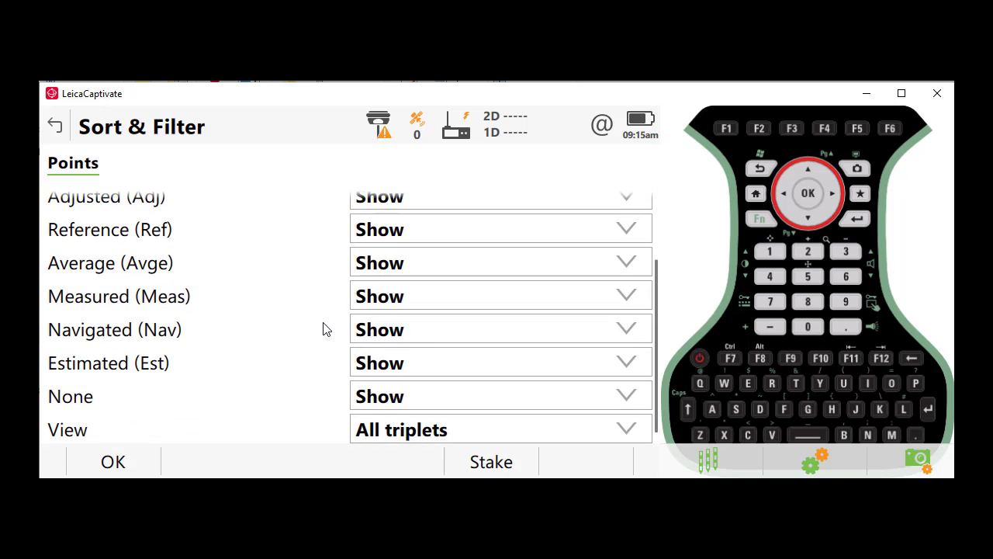
{"action": "left_click", "coordinate": [500, 428]}
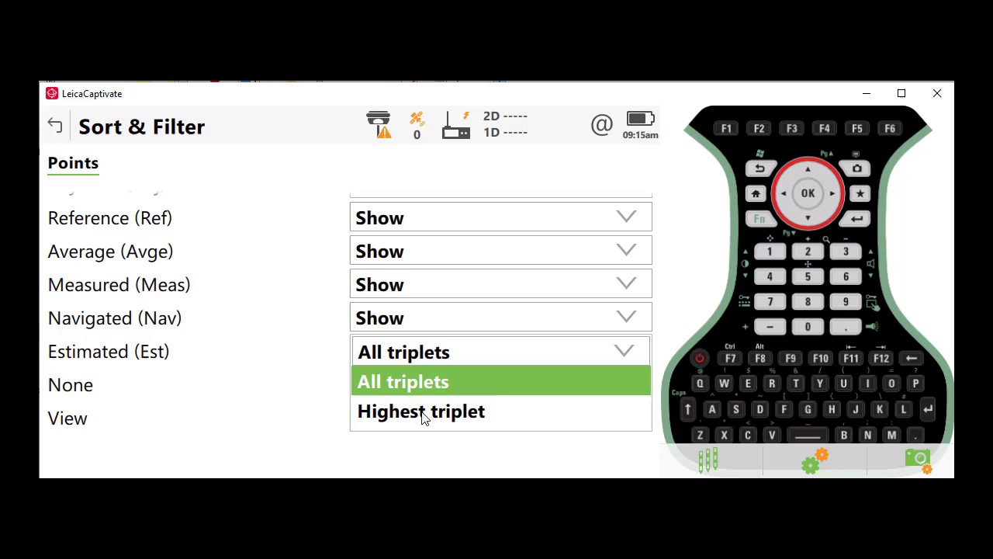
{"action": "left_click", "coordinate": [423, 409]}
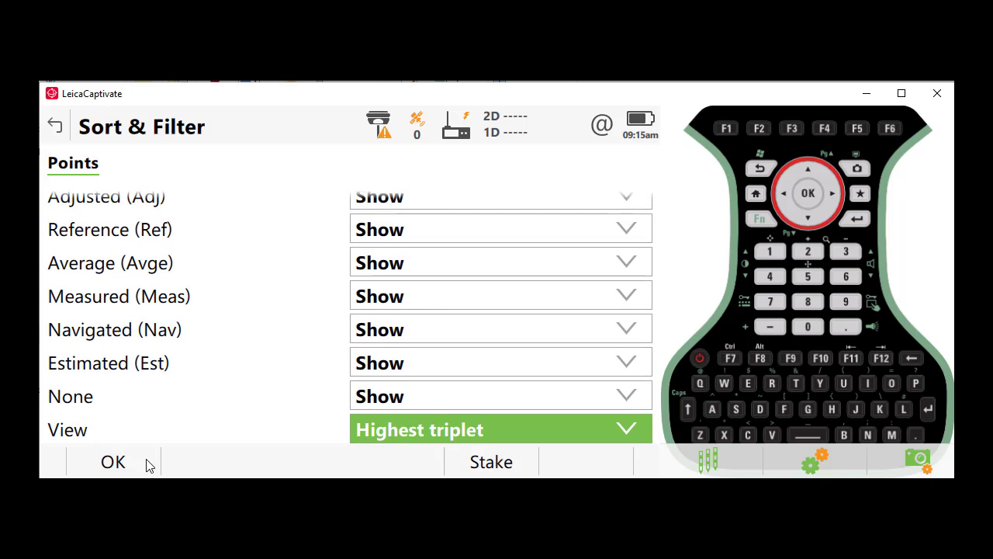
{"action": "mouse_move", "coordinate": [147, 466]}
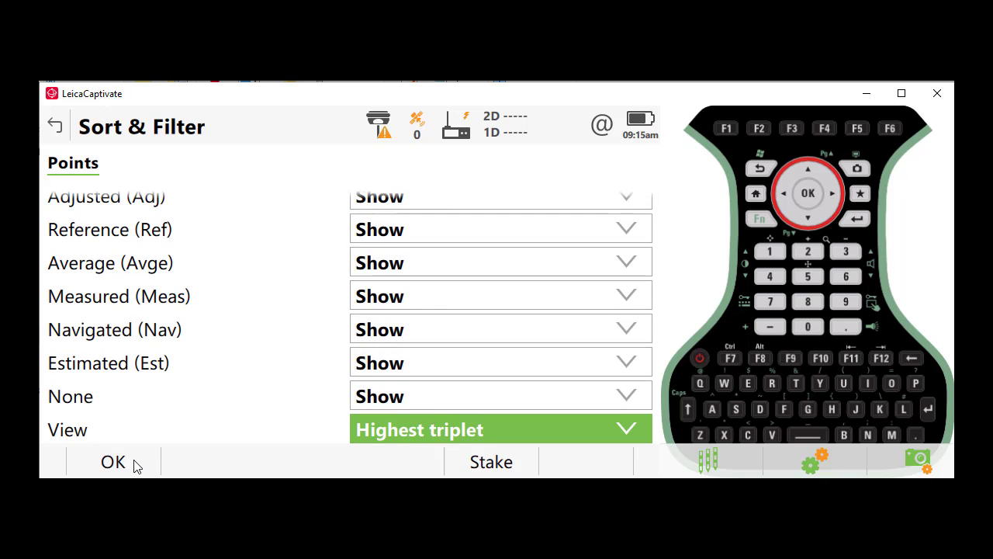
{"action": "left_click", "coordinate": [112, 463]}
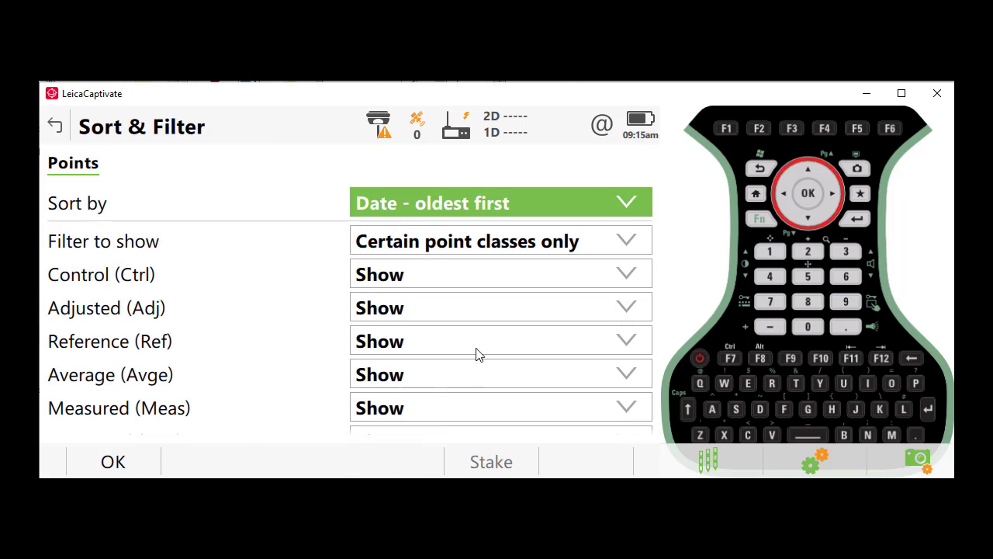
Filter by point ID range 20–25 and run the ASCII export to VA18.txt
{"action": "left_click", "coordinate": [499, 240]}
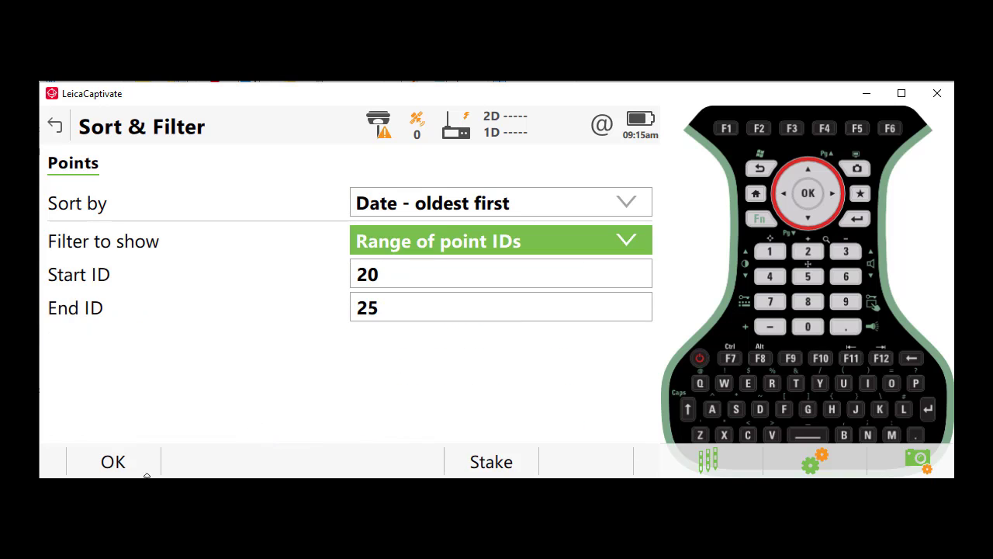
{"action": "left_click", "coordinate": [114, 461]}
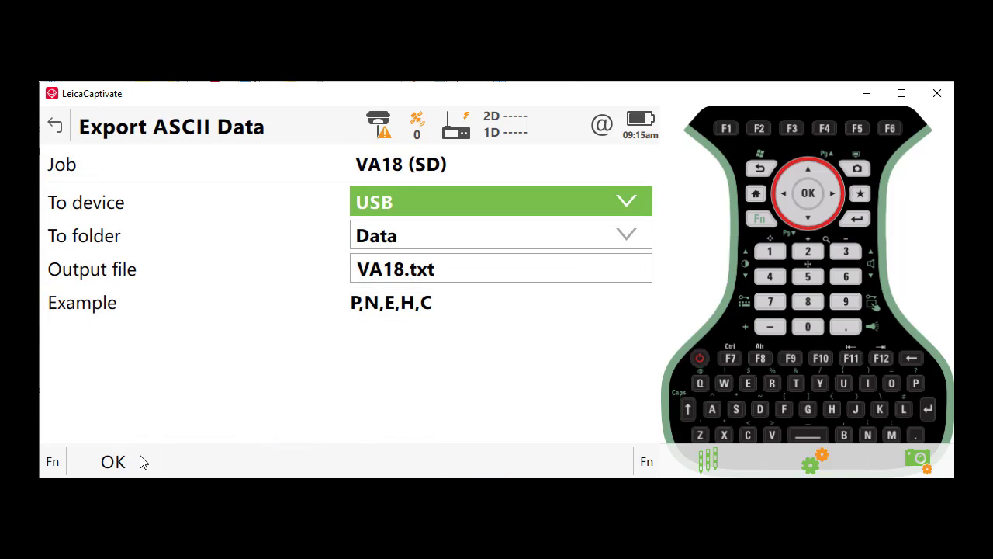
{"action": "left_click", "coordinate": [112, 461]}
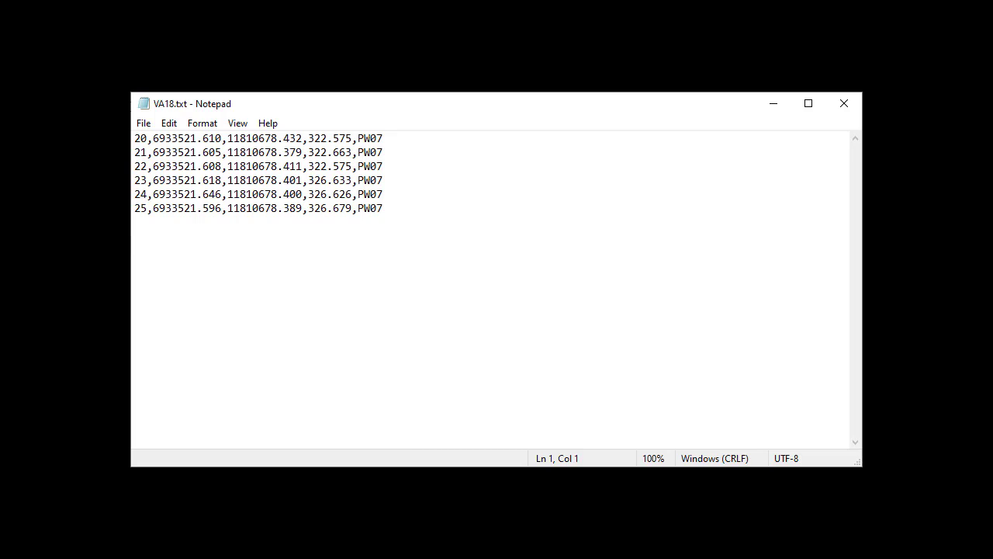